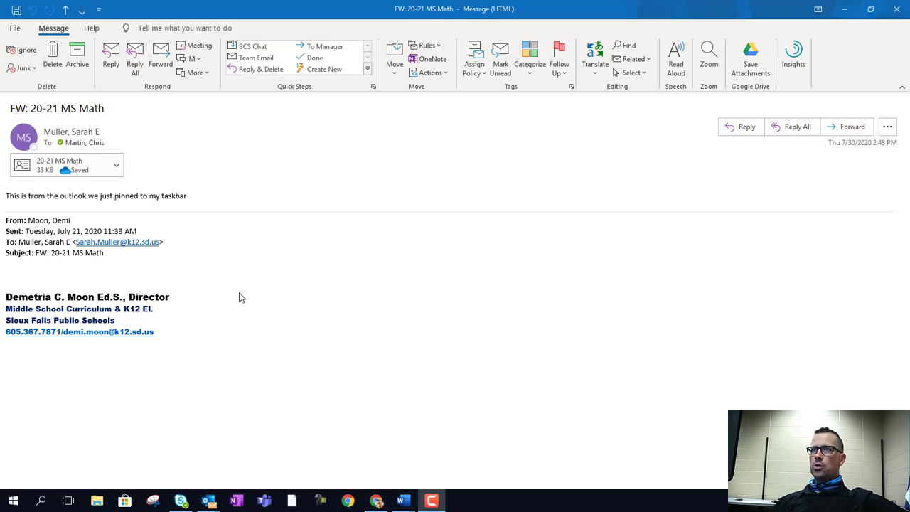
pyautogui.moveTo(131, 201)
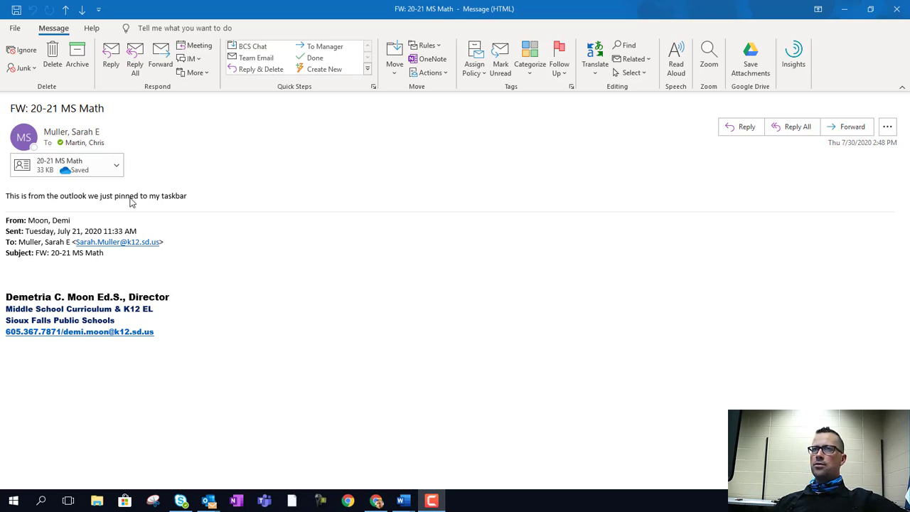
pyautogui.moveTo(117, 165)
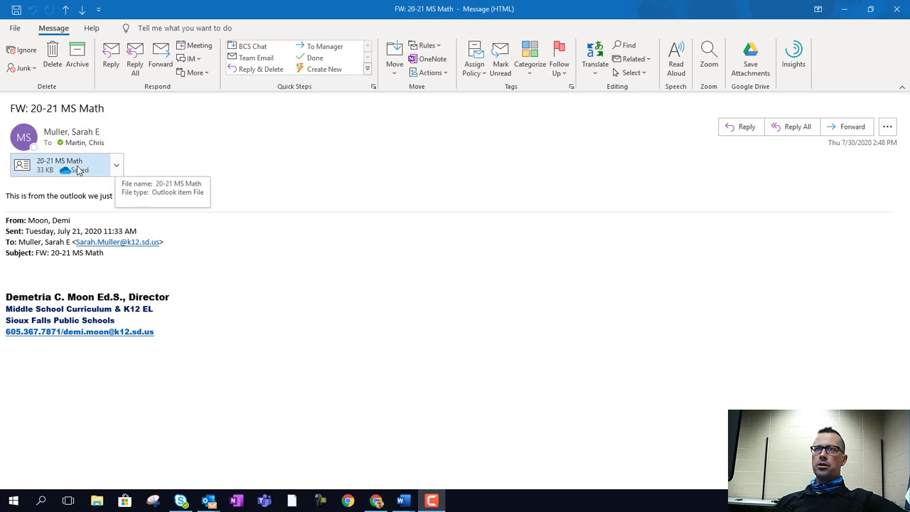
pyautogui.moveTo(85, 168)
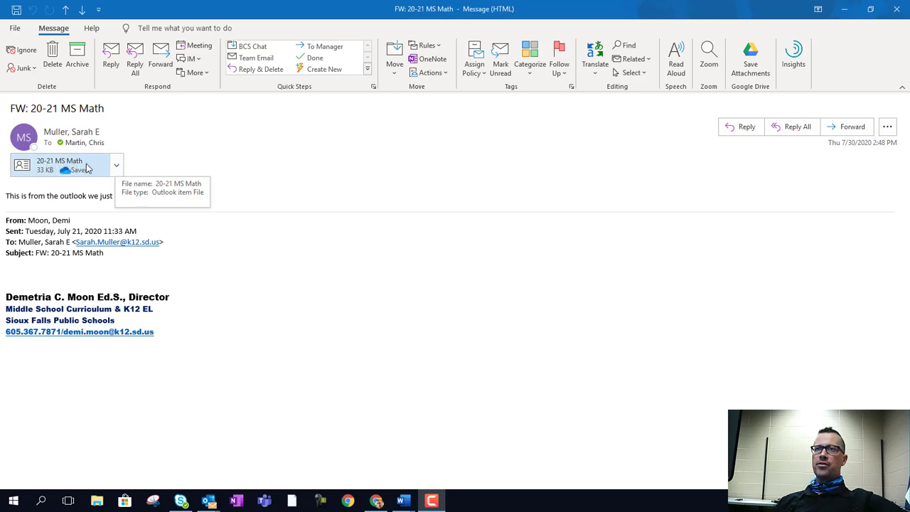
# Open the attached 20-21 MS Math group, start Save As from File, then cancel the save dialog
pyautogui.click(60, 165)
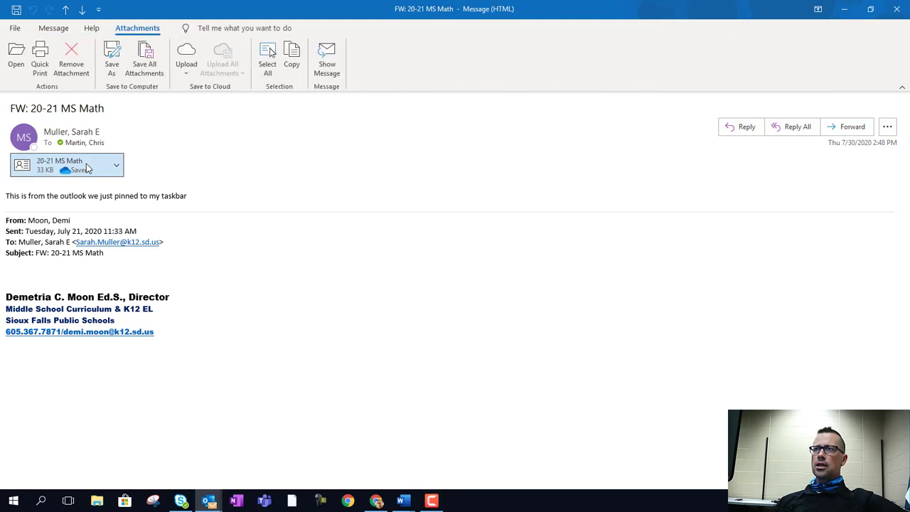
pyautogui.doubleClick(60, 164)
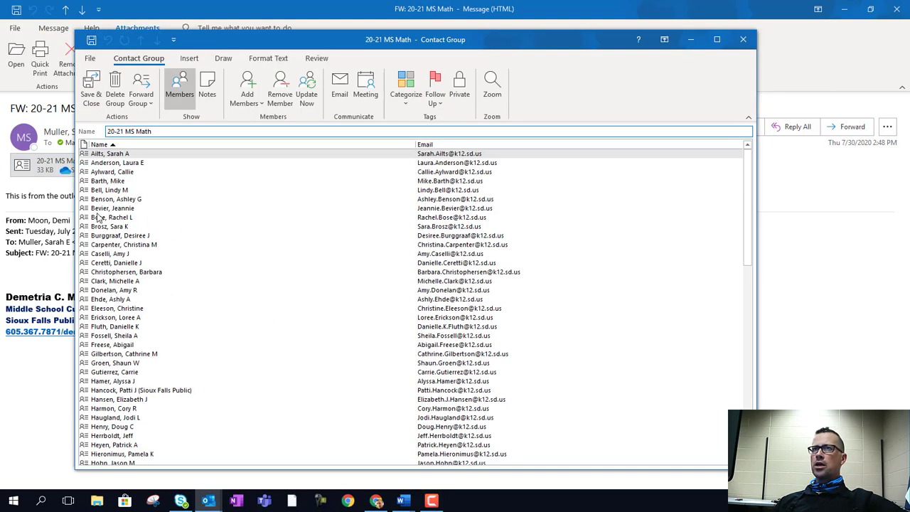
pyautogui.click(89, 57)
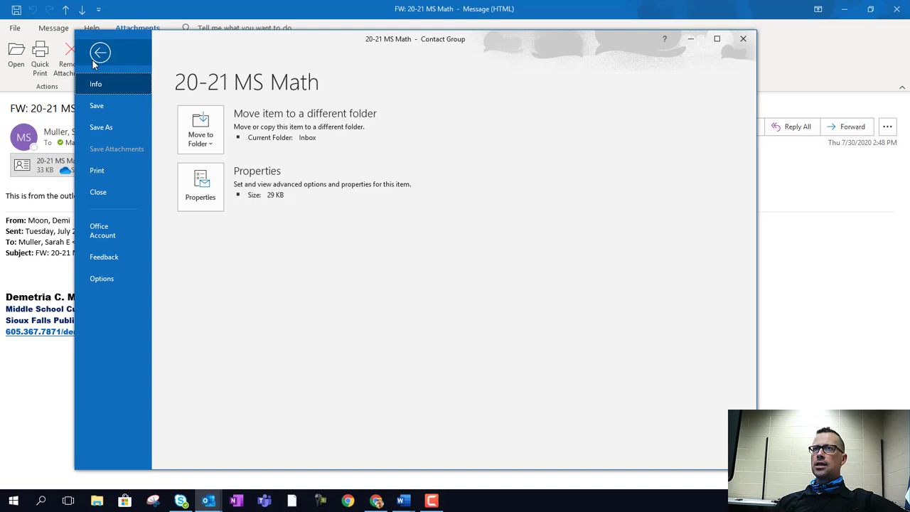
pyautogui.click(99, 53)
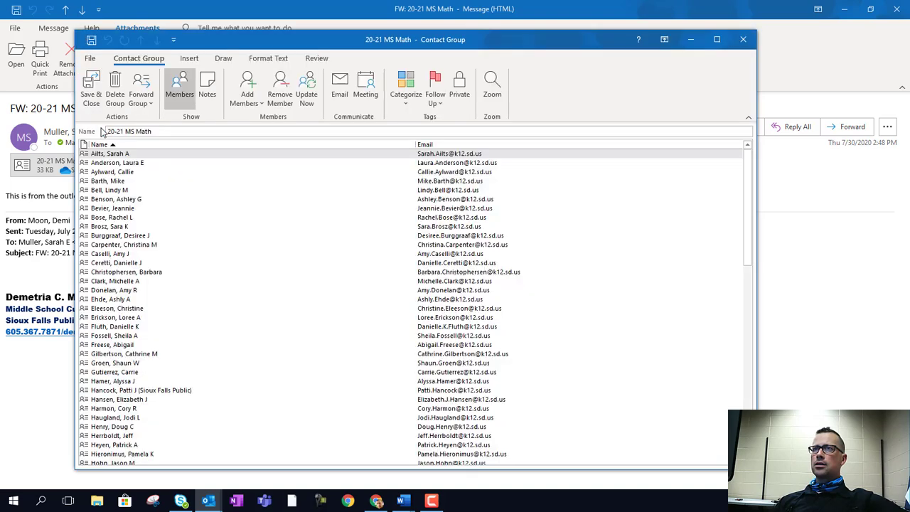
pyautogui.click(91, 88)
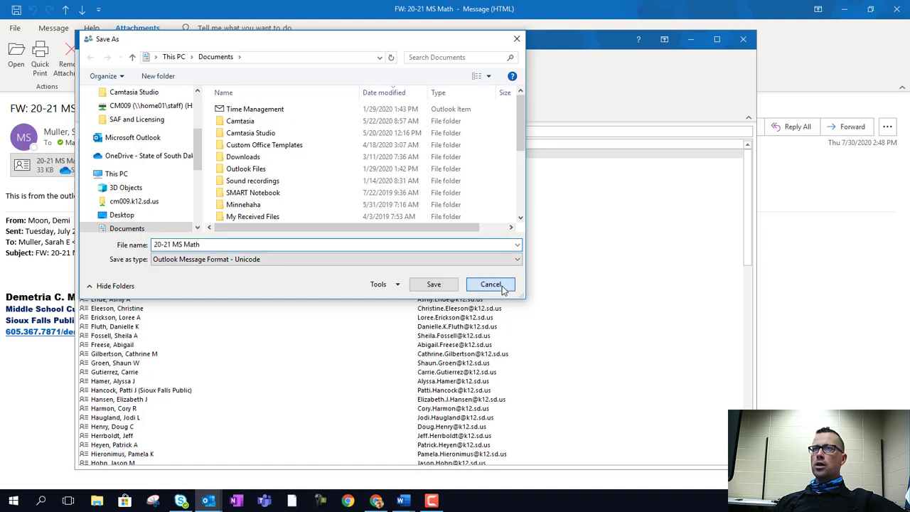
pyautogui.click(489, 285)
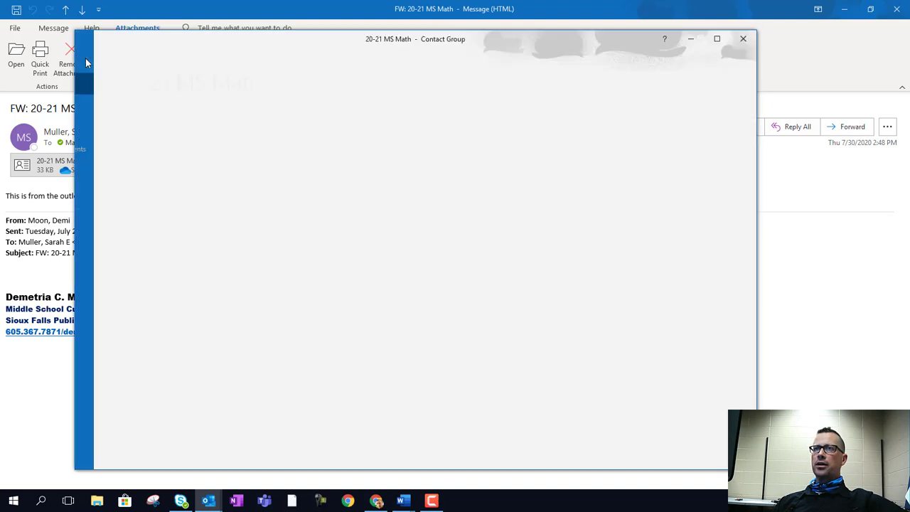
# Use File > Copy to Folder and scroll the folder picker toward the Contacts folder
pyautogui.click(14, 27)
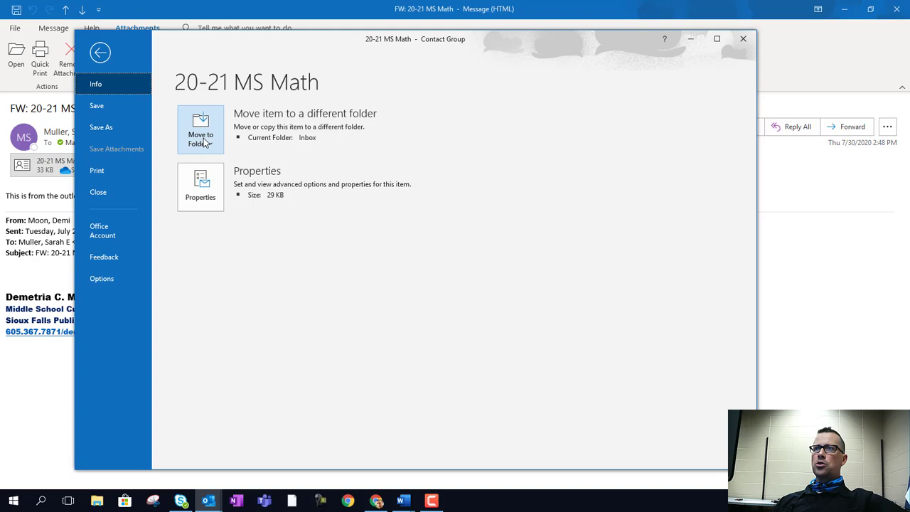
pyautogui.click(201, 130)
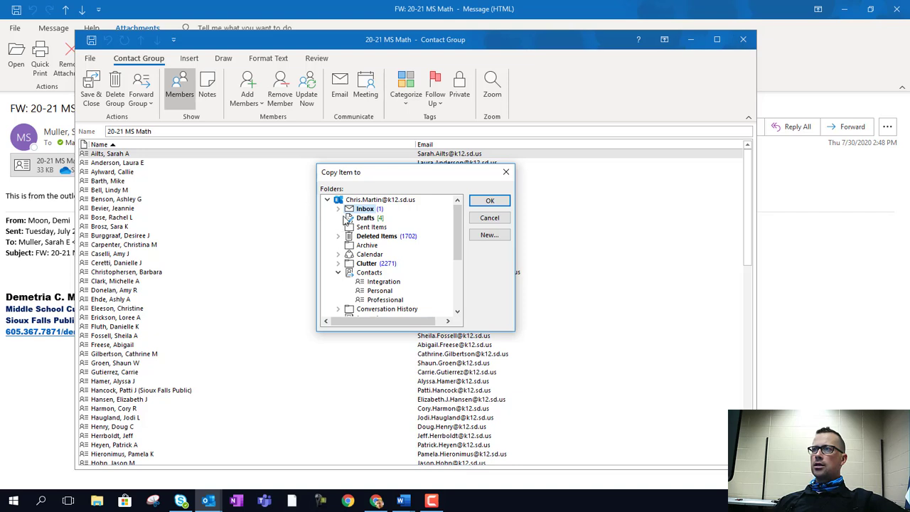
pyautogui.scroll(-3)
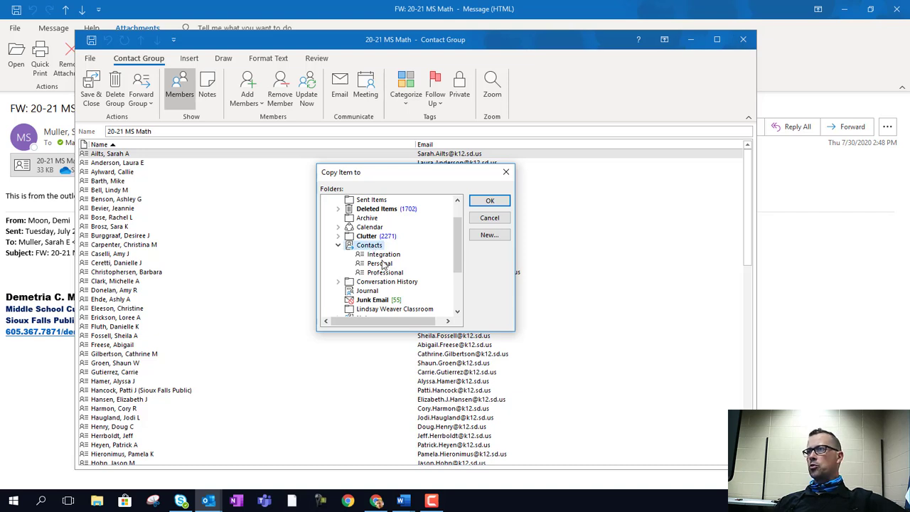
pyautogui.moveTo(381, 267)
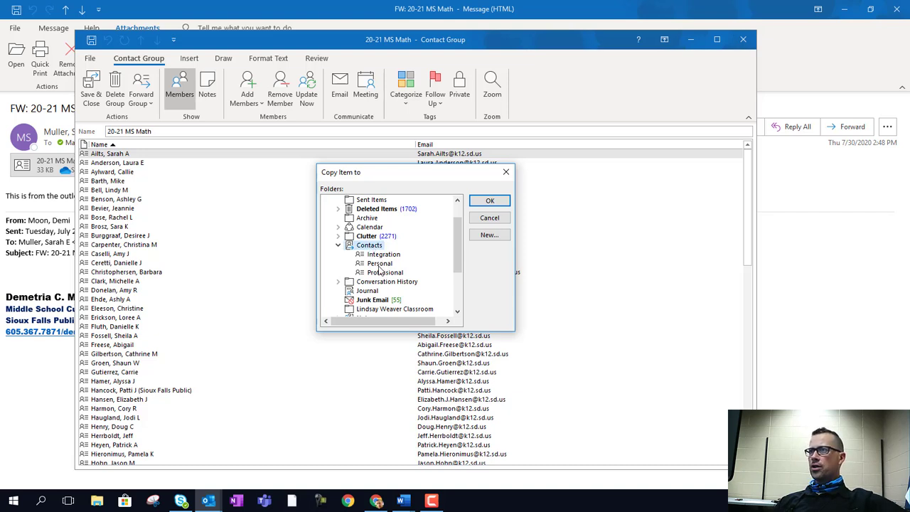
pyautogui.moveTo(362, 249)
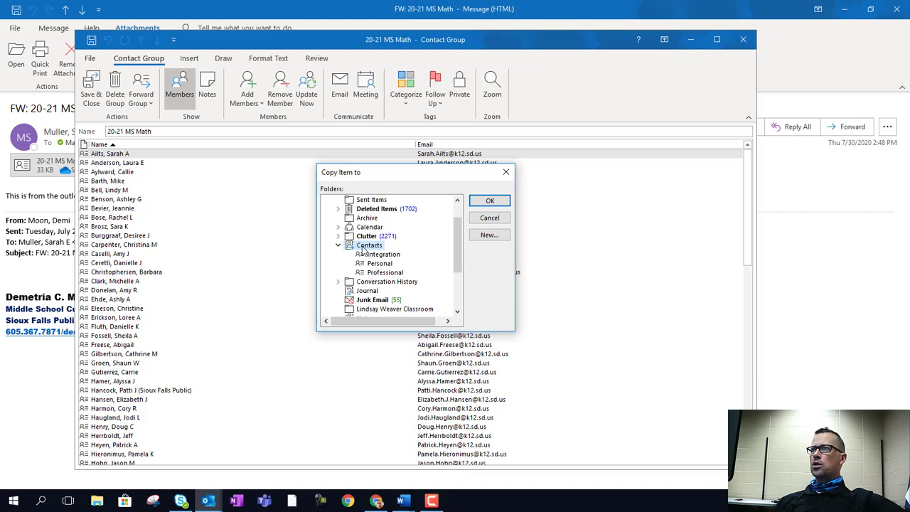
pyautogui.moveTo(460, 219)
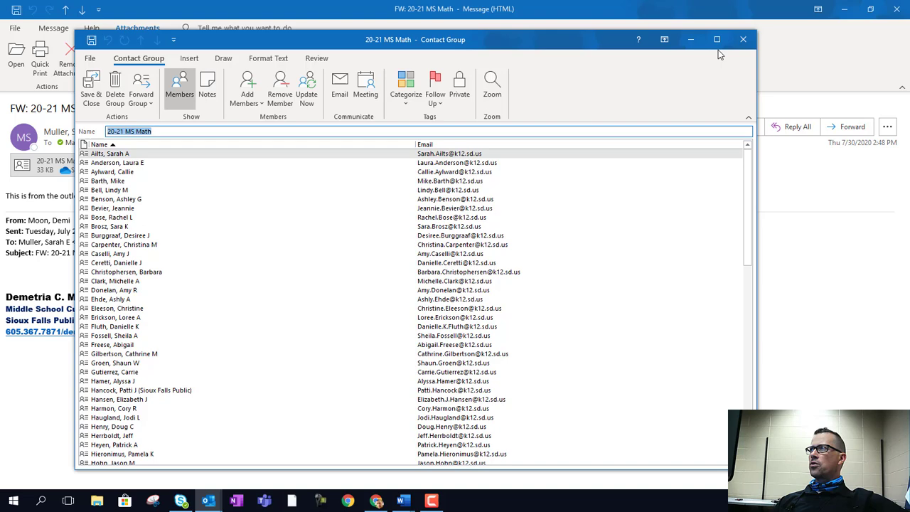
# Close the group window and select 20-21 MS Math in the People contacts list
pyautogui.click(742, 40)
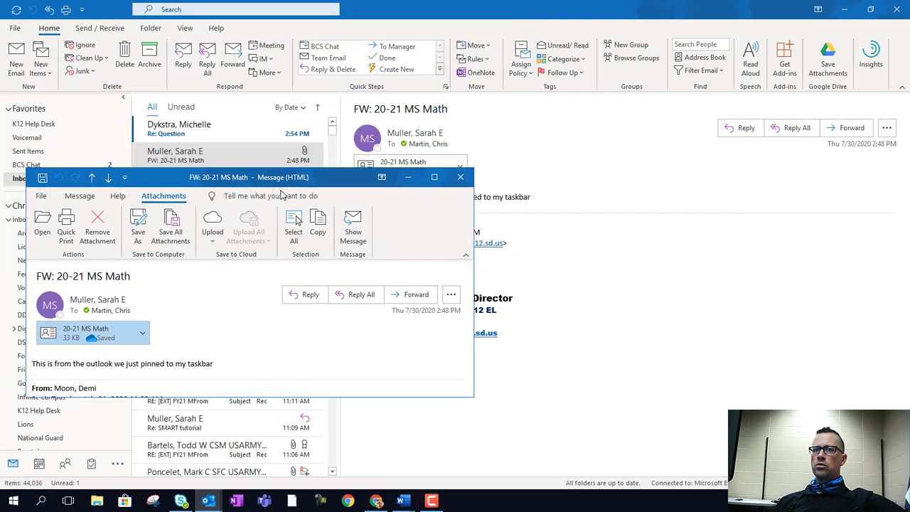
pyautogui.click(461, 176)
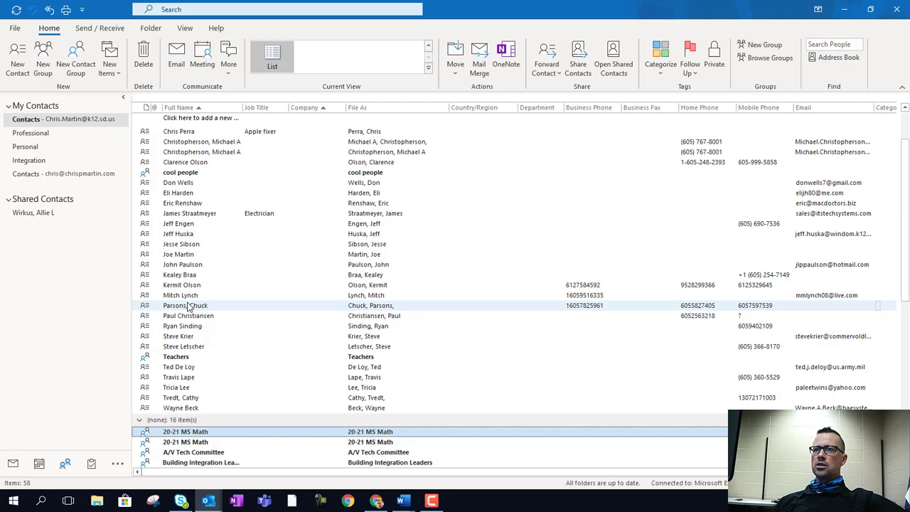
pyautogui.scroll(-3)
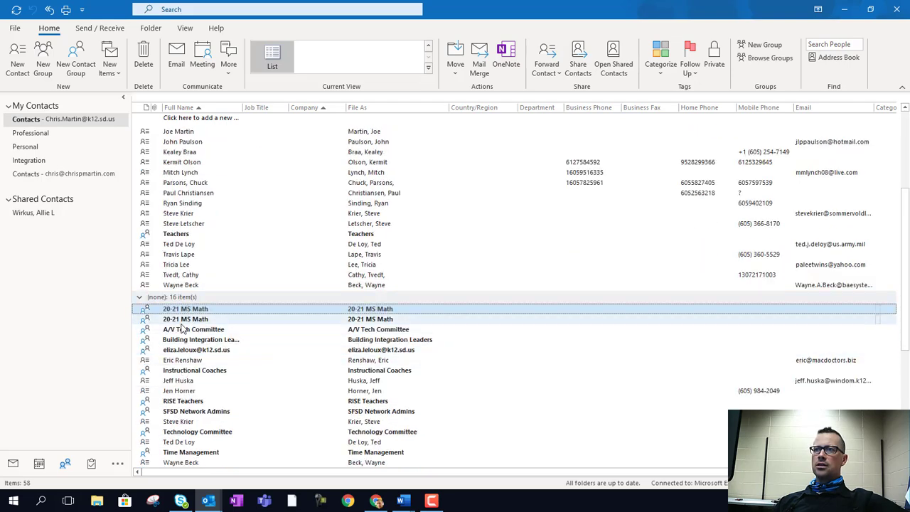
pyautogui.click(185, 318)
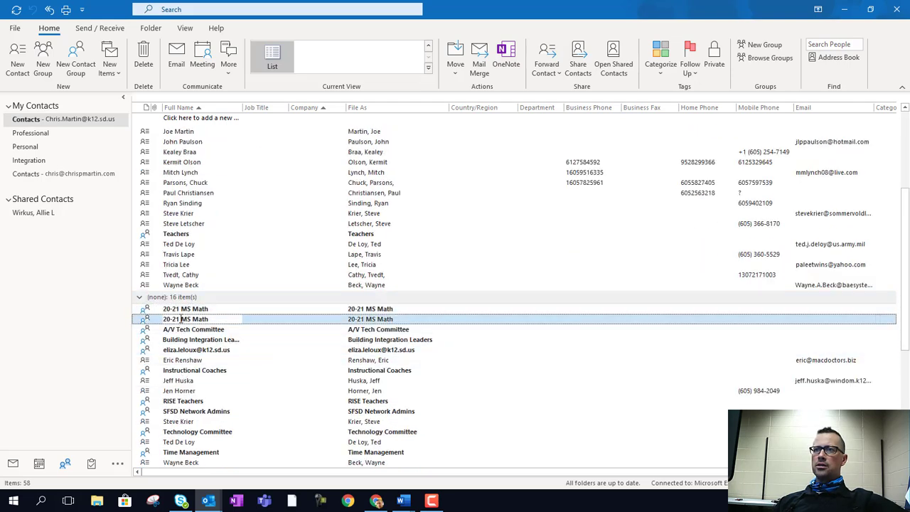
# Open 20-21 MS Math from Contacts and address a new email to the whole group
pyautogui.doubleClick(185, 318)
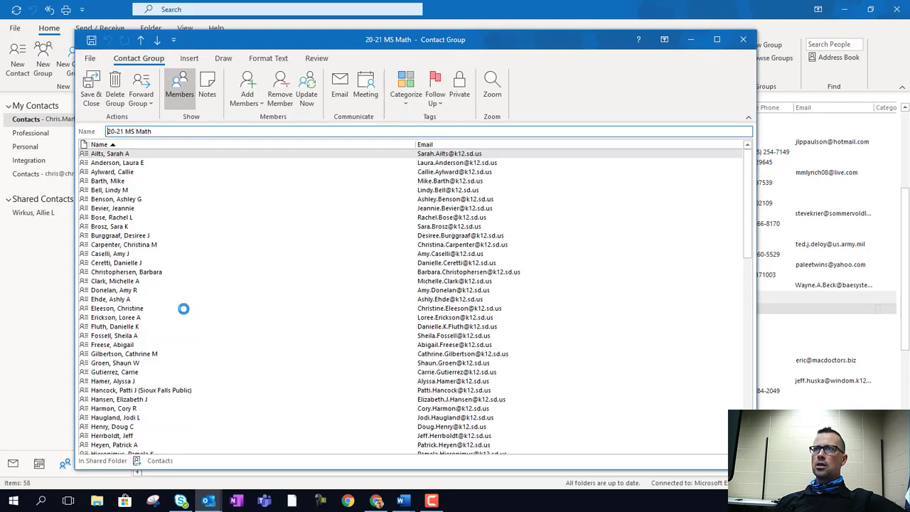
pyautogui.moveTo(339, 84)
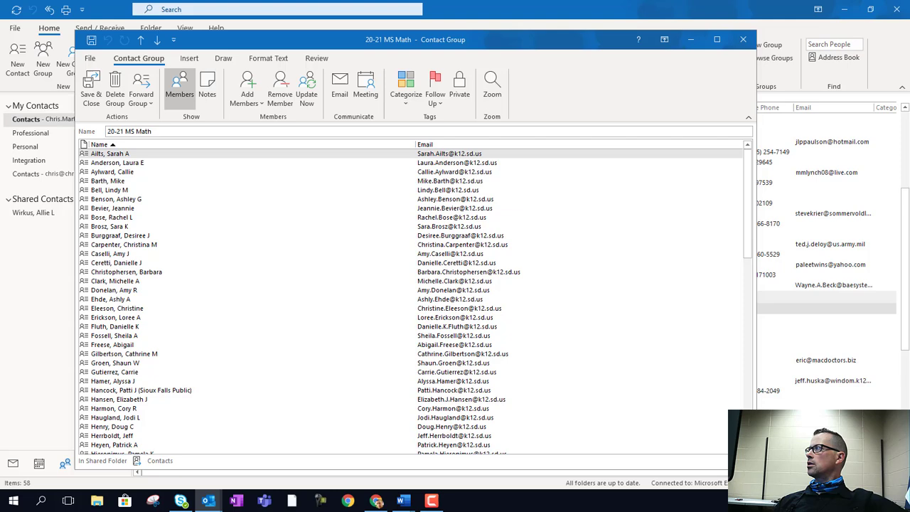
pyautogui.click(339, 83)
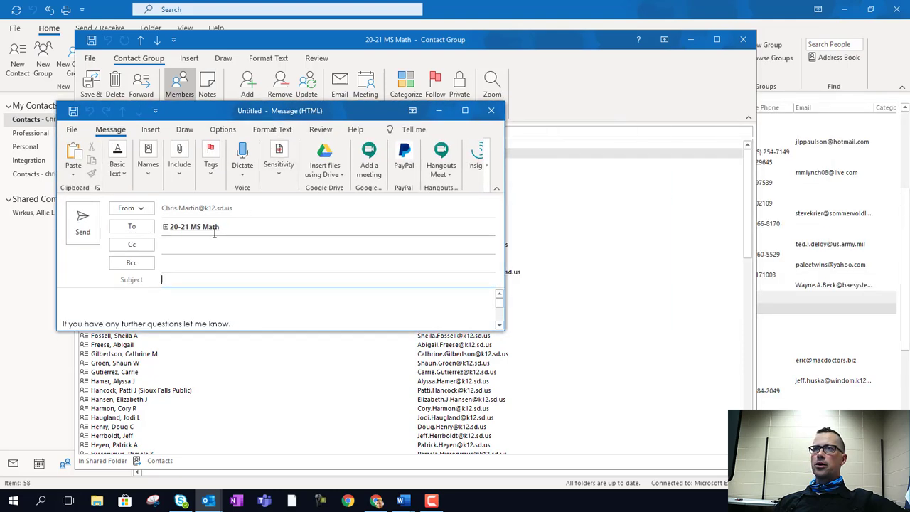